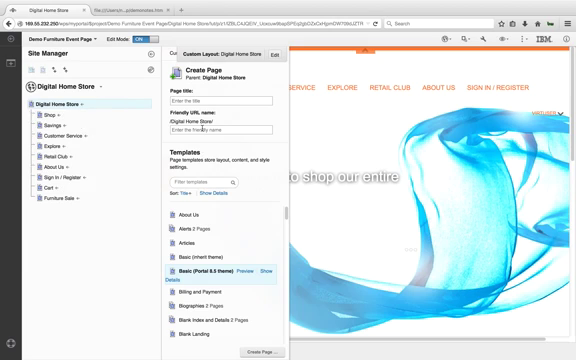
- Enter 'Aurora Furniture' as the page title and browse the Templates list
text(Aurora Furniture)
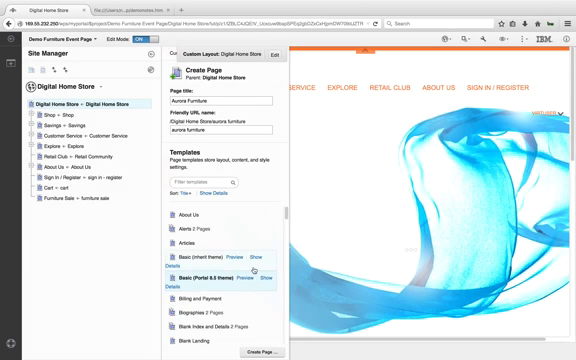
scroll(down, 3)
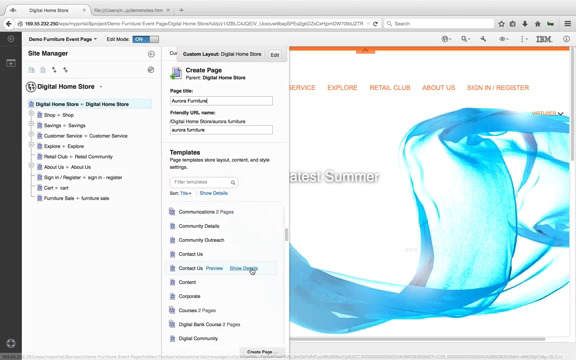
scroll(down, 3)
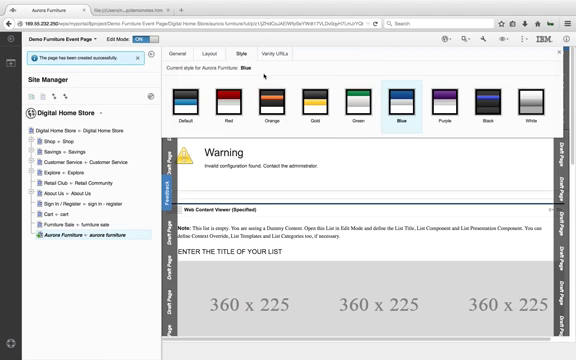
- Create the Aurora Furniture page under Digital Home Store
click(272, 103)
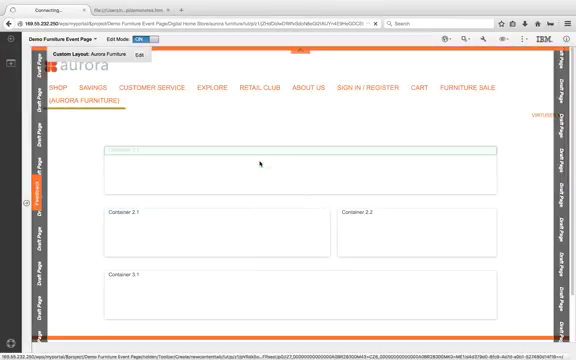
mouse_move(78, 253)
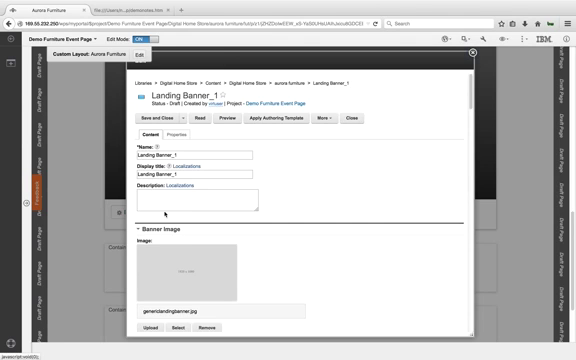
- Scroll past Banner Image in the Landing Banner_1 form and choose Upload
scroll(down, 3)
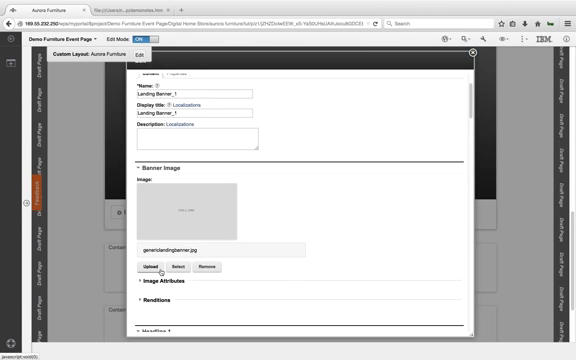
click(155, 267)
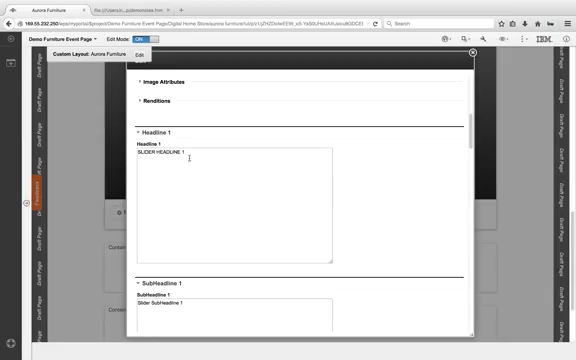
- Set the banner headline to 'Shop the Aurora Living Room Sale' and subheadline 'Save 20% off on all new arrivals'
double_click(158, 155)
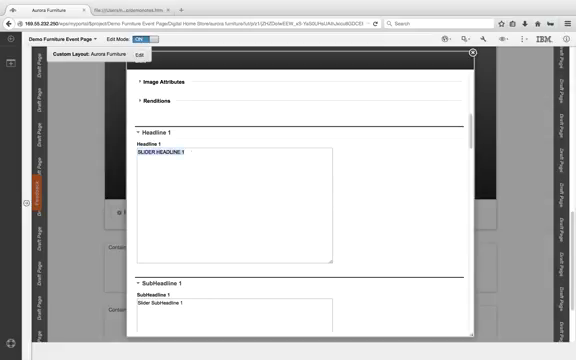
text(Shop the Aurora Living Room Sale)
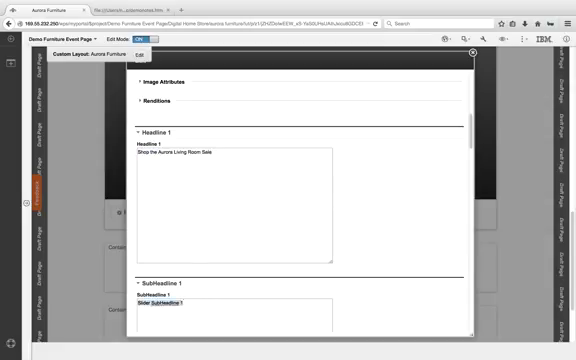
scroll(down, 3)
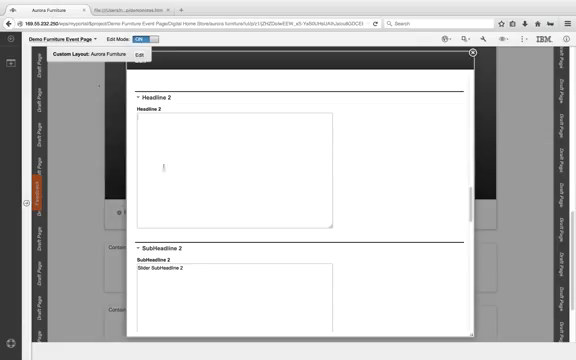
text(Save 20% off on all new arrivals)
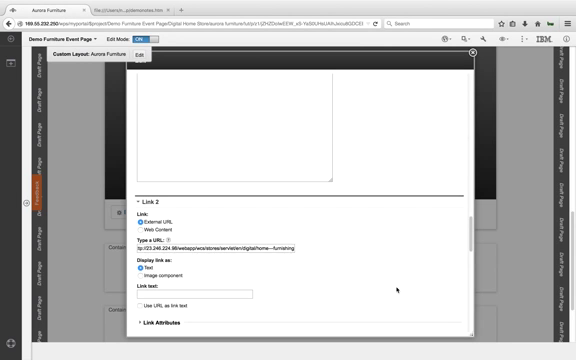
scroll(down, 3)
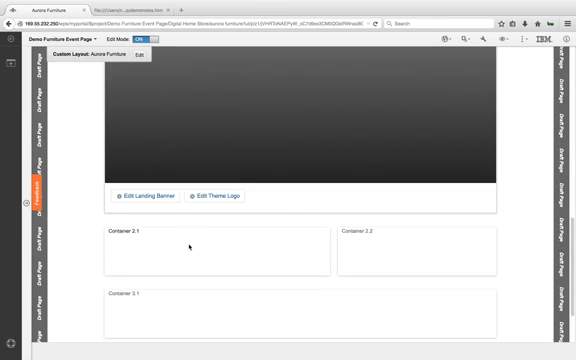
- Scroll down the Aurora Furniture draft page layout
scroll(down, 3)
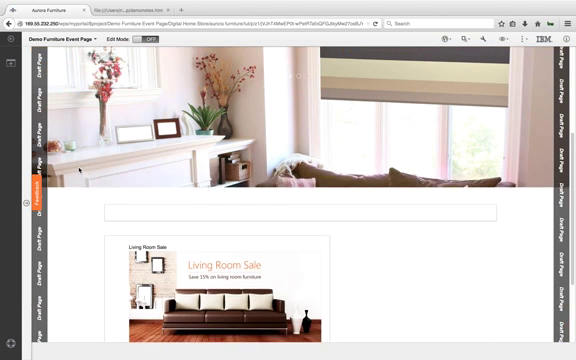
- Scroll down the previewed page below the Living Room Sale spot
scroll(down, 3)
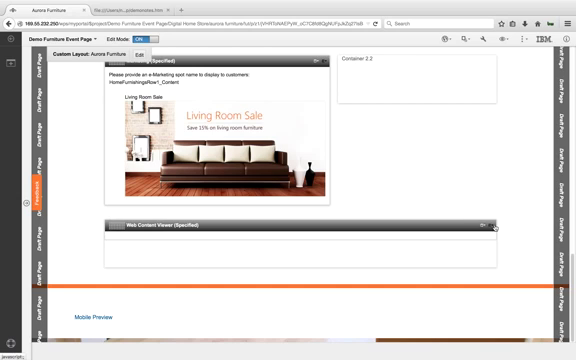
- Start configuring the empty web content viewer and scroll through its settings
click(489, 225)
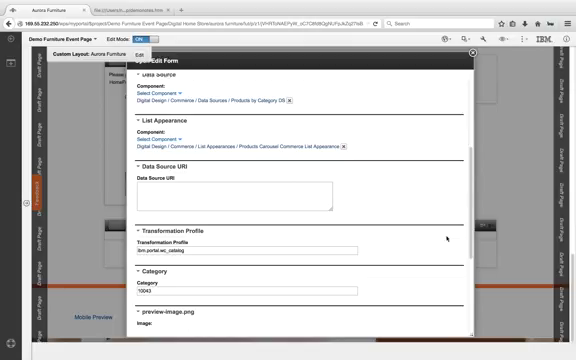
scroll(down, 3)
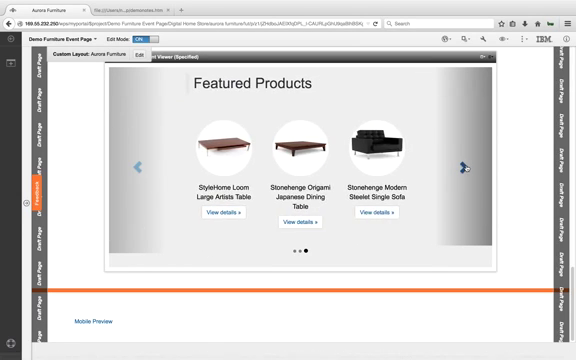
- Open the Page Components library from the Site Toolbar
click(463, 165)
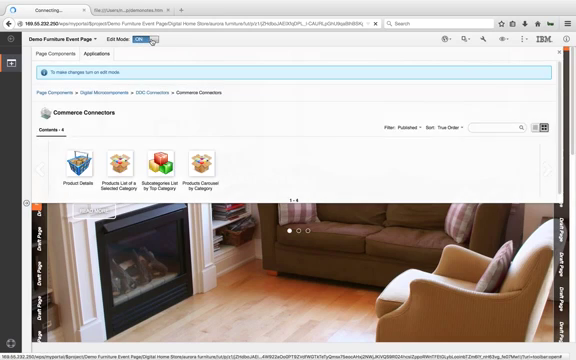
- Begin adding the Interact Spot portlet for the Aurora Loyalty Campaign
click(98, 53)
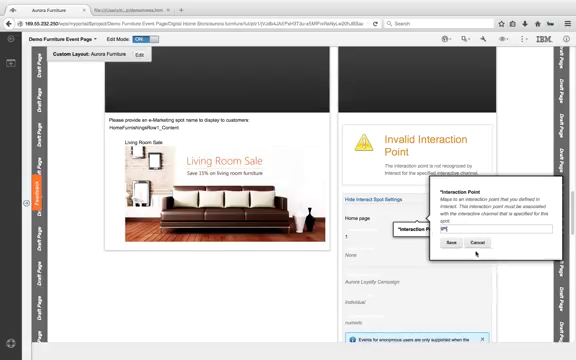
click(451, 243)
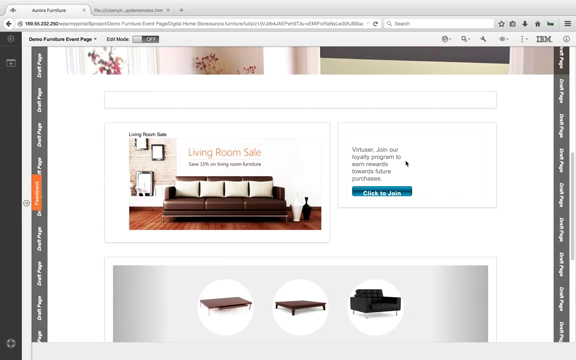
scroll(down, 3)
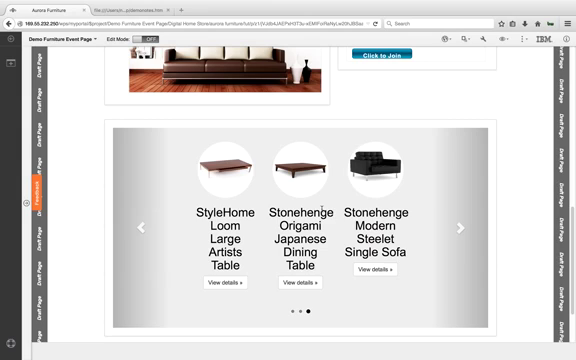
scroll(down, 3)
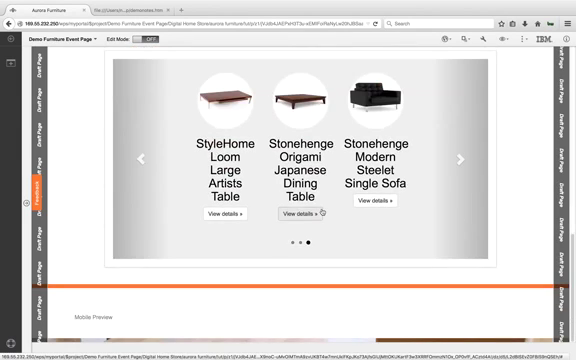